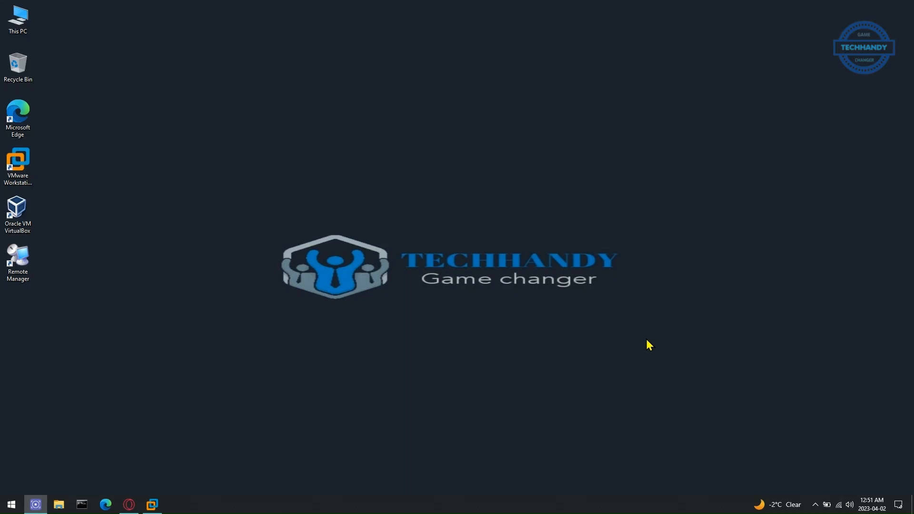
mouse_move(249, 416)
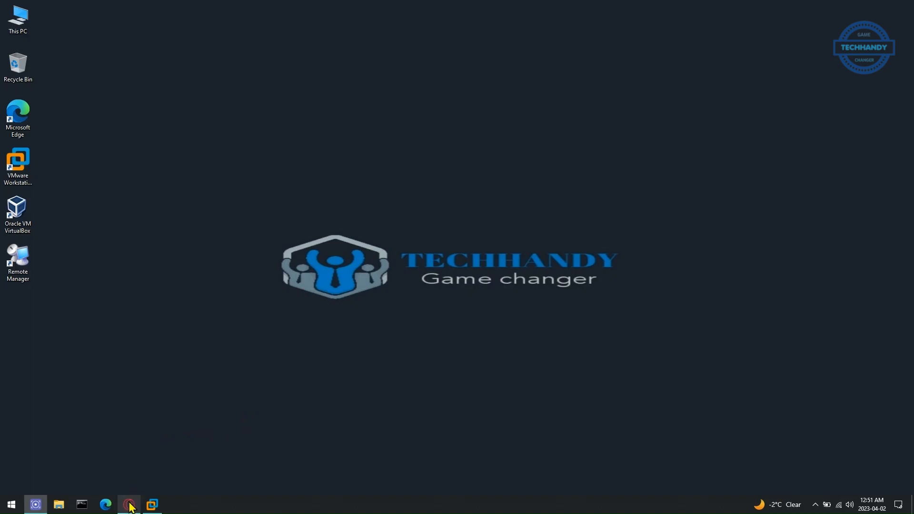
- Request the ESXi 6.5.0 VMvisor Installer ISO download from the vSphere Hypervisor 6.5 page
click(129, 505)
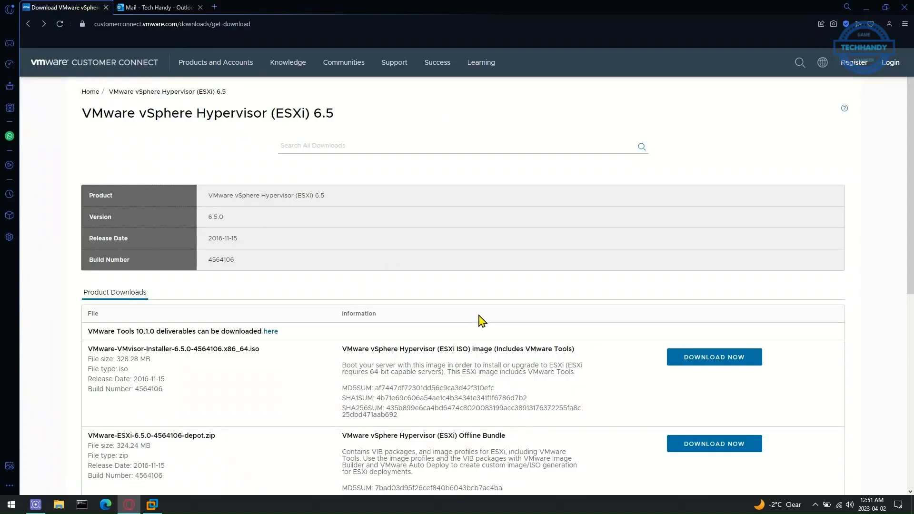
mouse_move(290, 372)
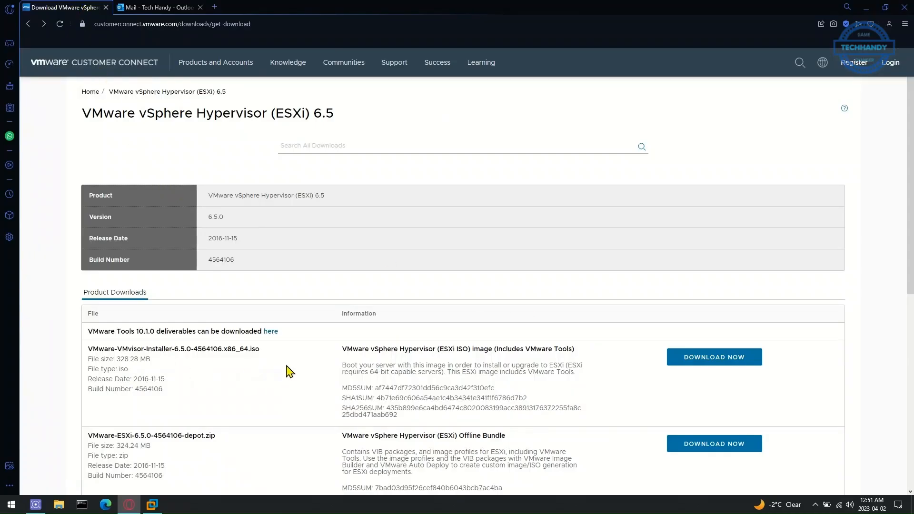
mouse_move(88, 110)
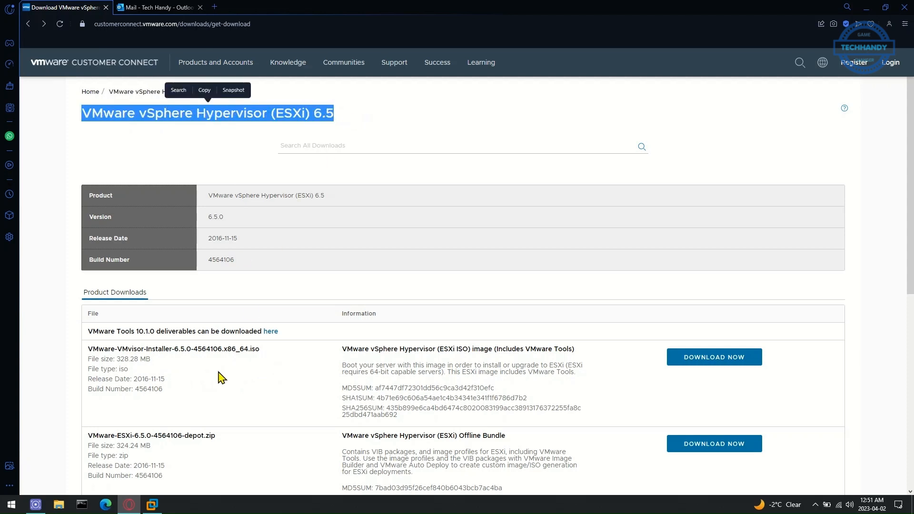
click(107, 350)
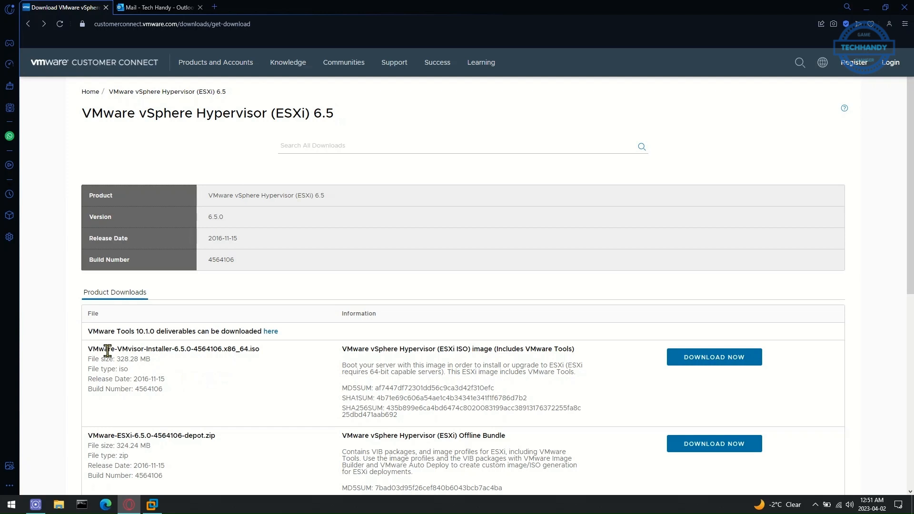
mouse_move(684, 383)
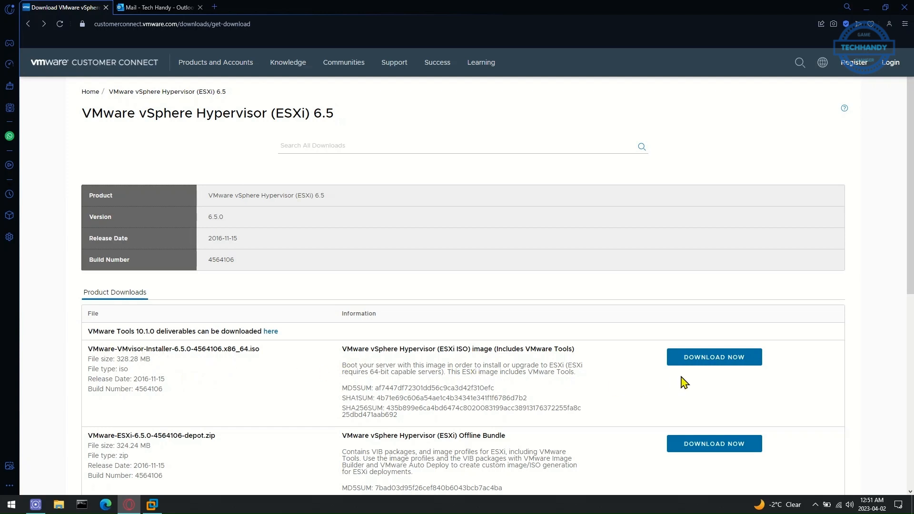
click(714, 357)
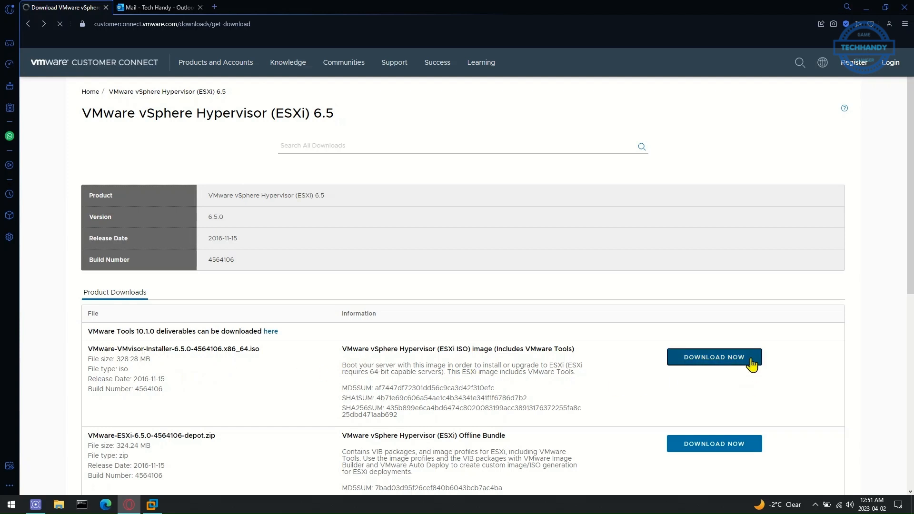
- From the Customer Connect sign-in page, start creating a new account via Sign up now
click(714, 357)
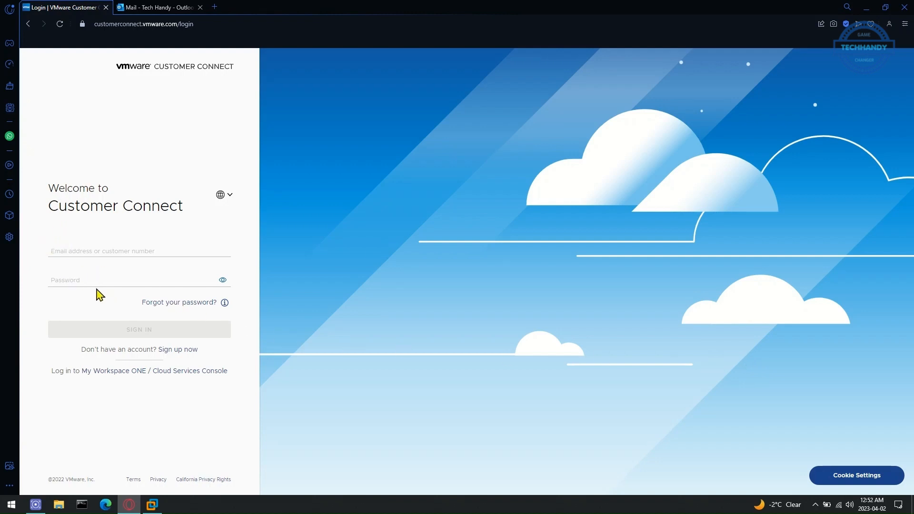
mouse_move(107, 349)
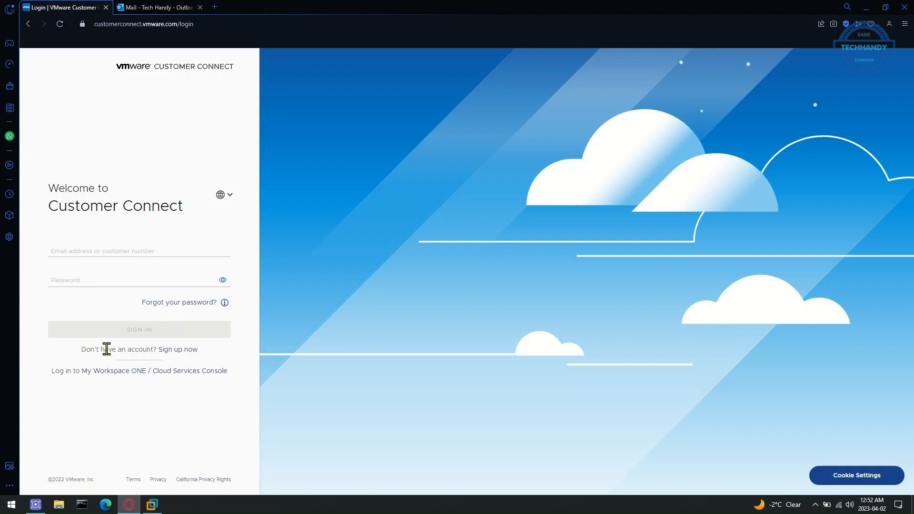
mouse_move(184, 353)
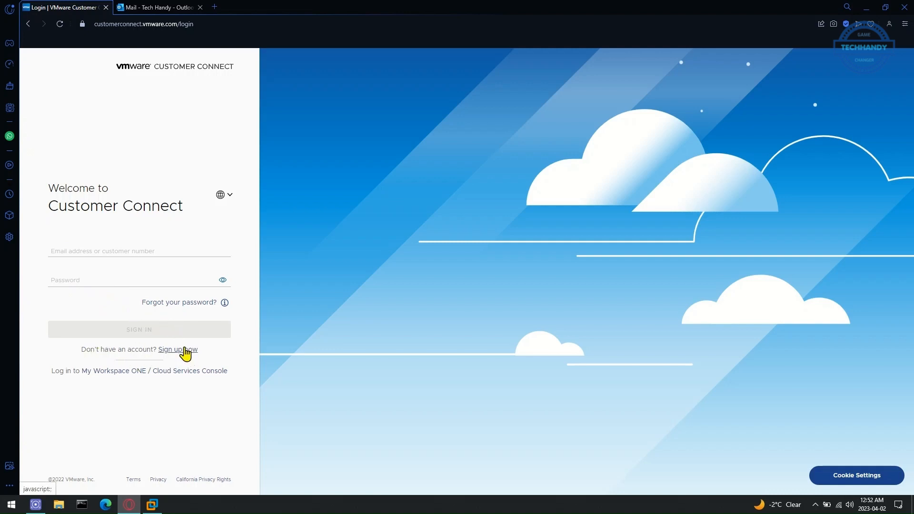
click(177, 349)
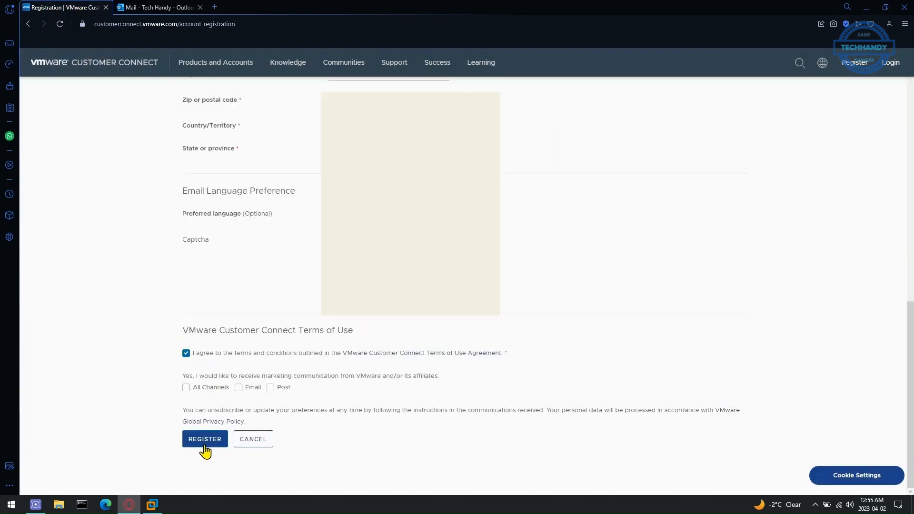
- Submit the registration form with the terms of use accepted
click(205, 439)
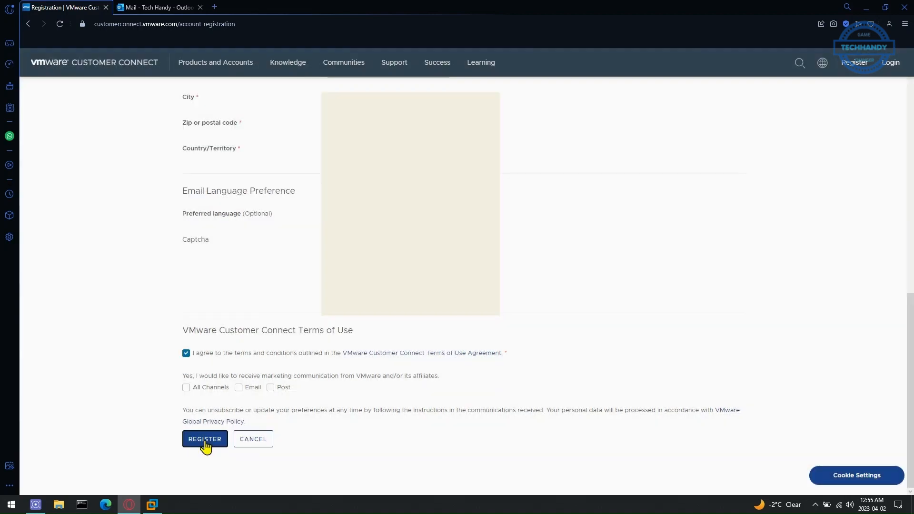
click(204, 439)
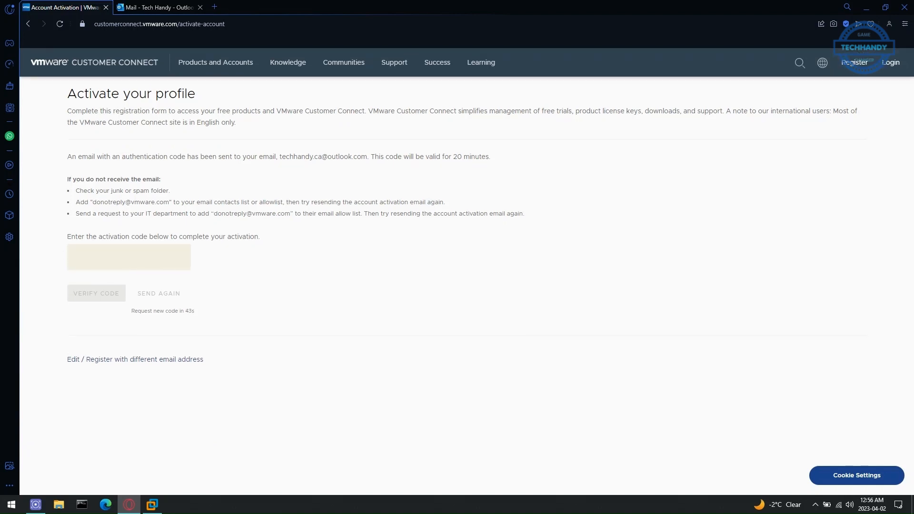
mouse_move(101, 299)
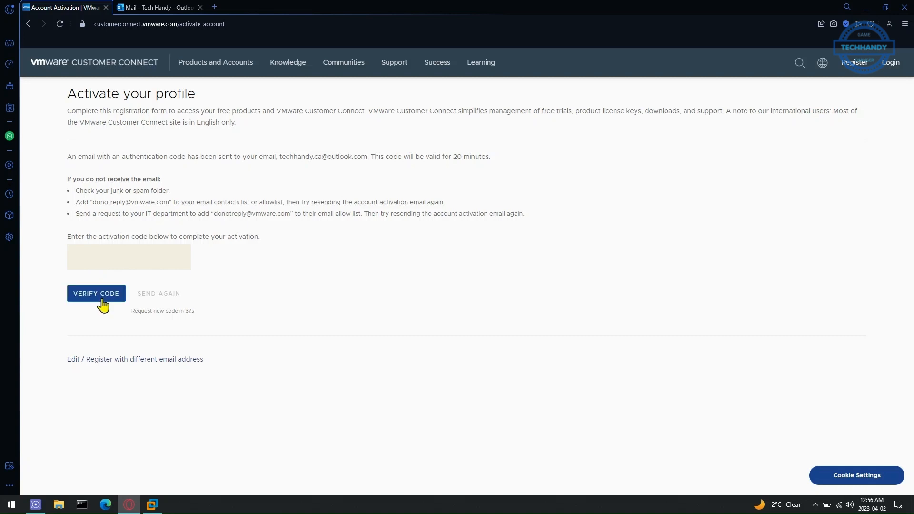
- Verify the emailed activation code to activate the profile
click(95, 294)
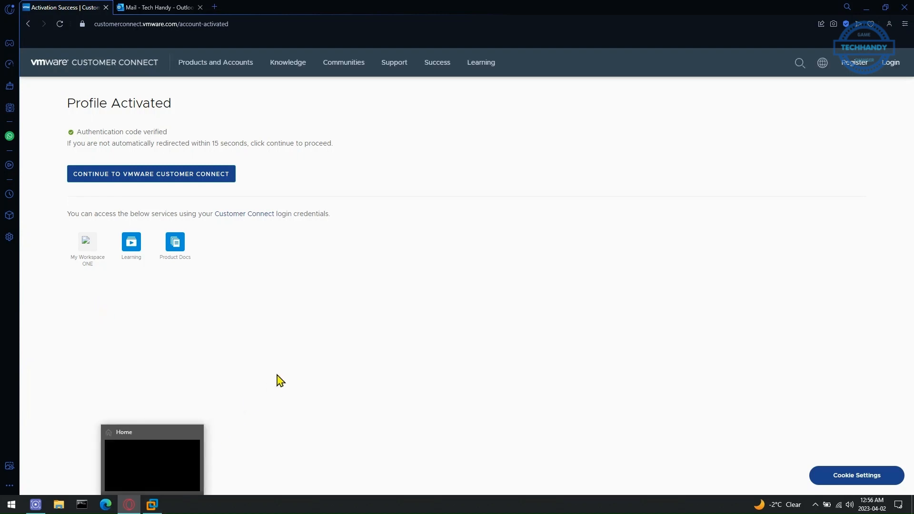
- Continue to Customer Connect and sign in with the new account's email and password
click(151, 174)
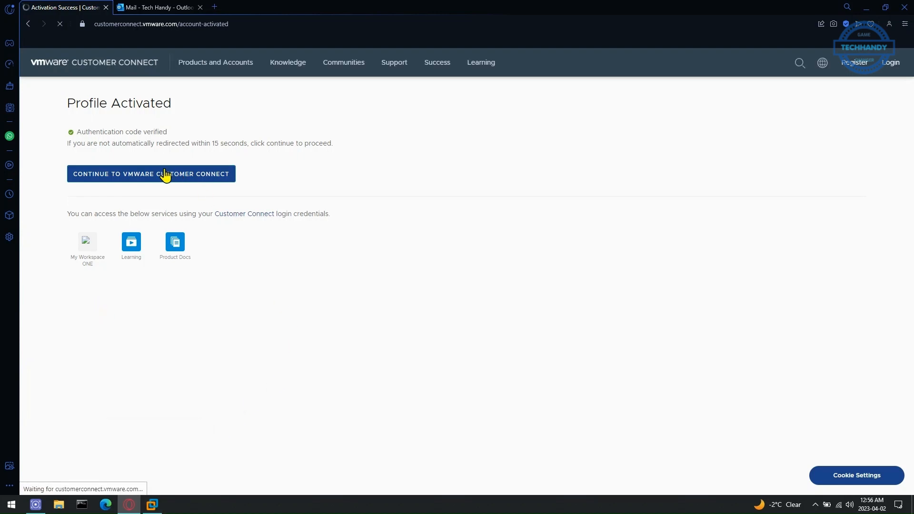
click(150, 173)
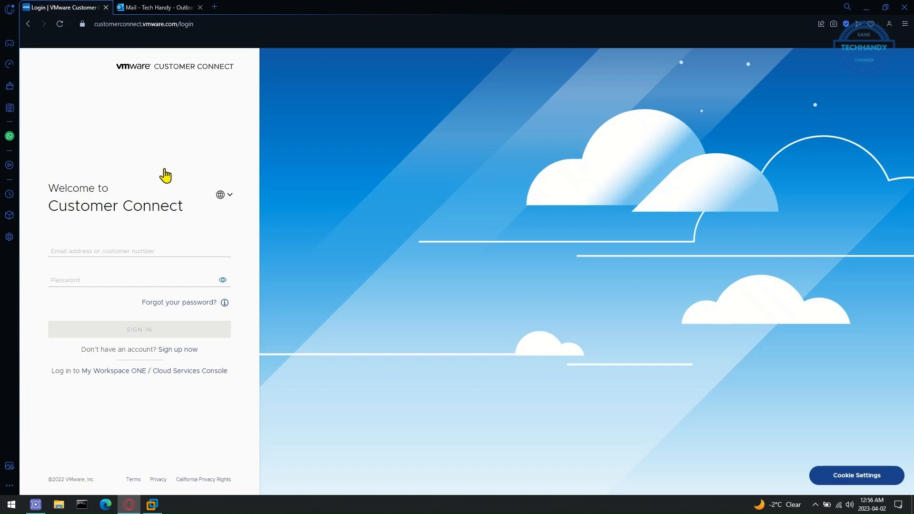
click(139, 250)
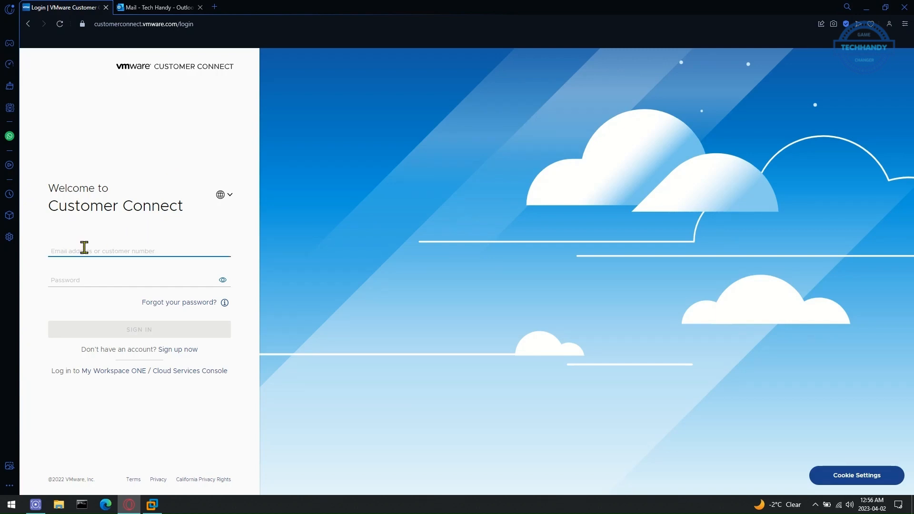
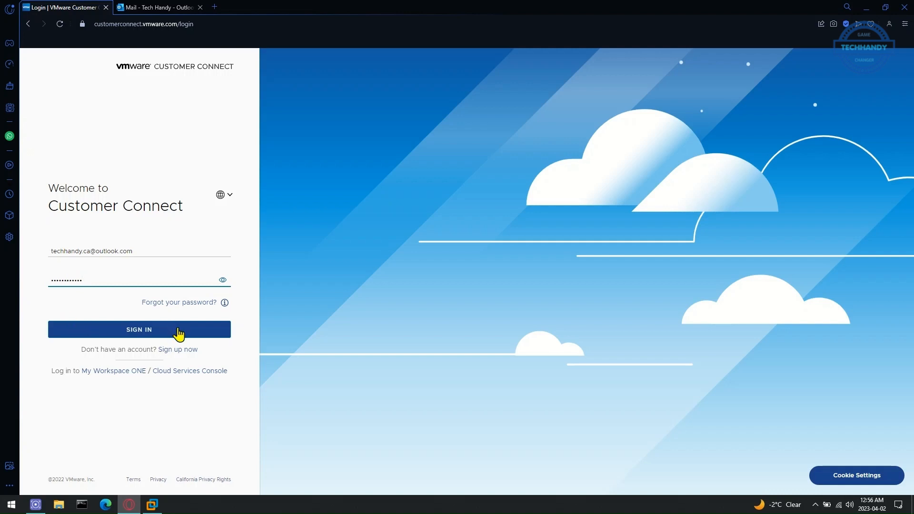
click(139, 330)
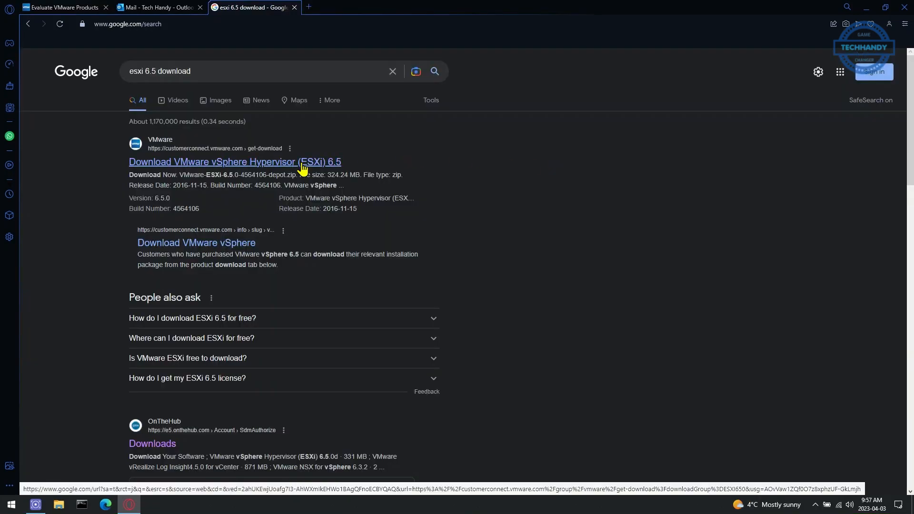
- Open the 'Download VMware vSphere Hypervisor (ESXi) 6.5' result from Google
click(234, 162)
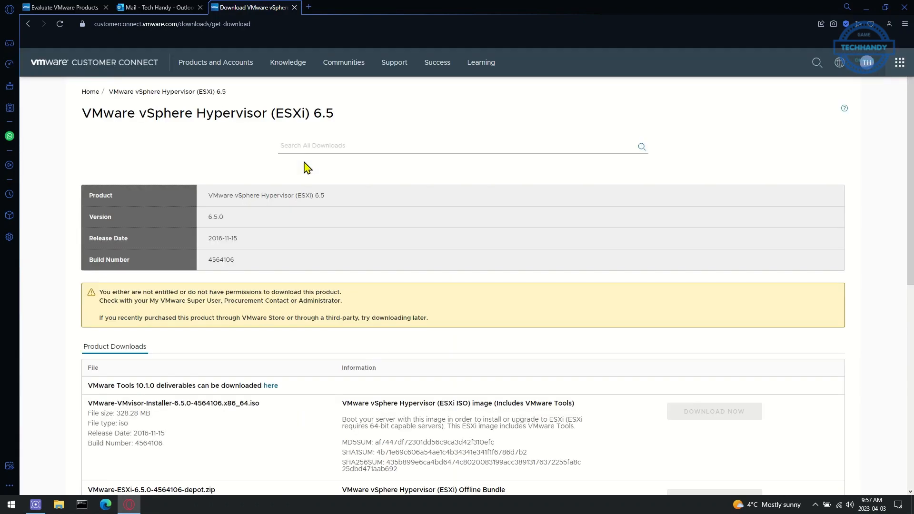
mouse_move(302, 316)
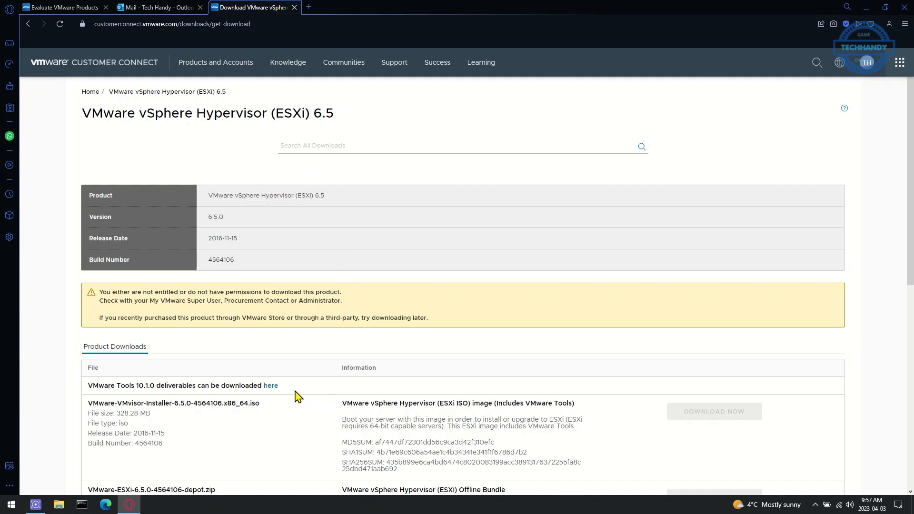
mouse_move(277, 272)
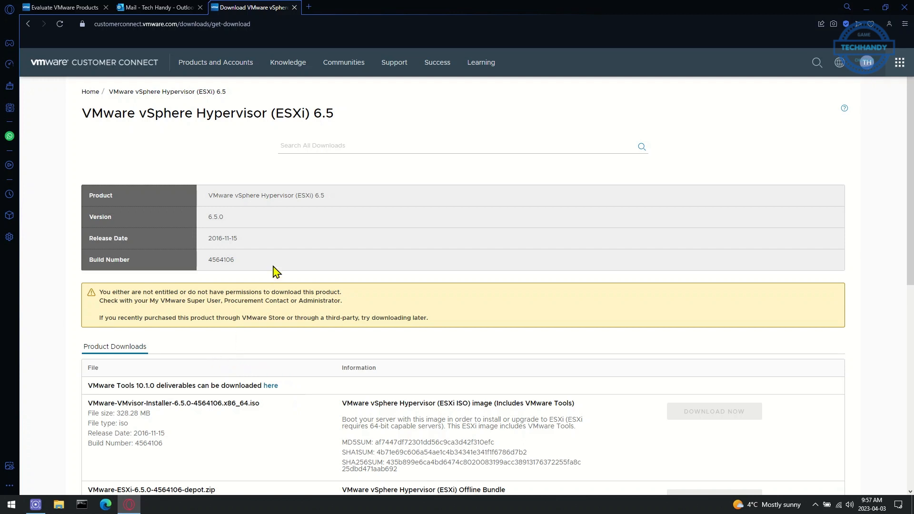
- Go to the All Downloads catalogue via Products and Accounts > All Products
click(215, 63)
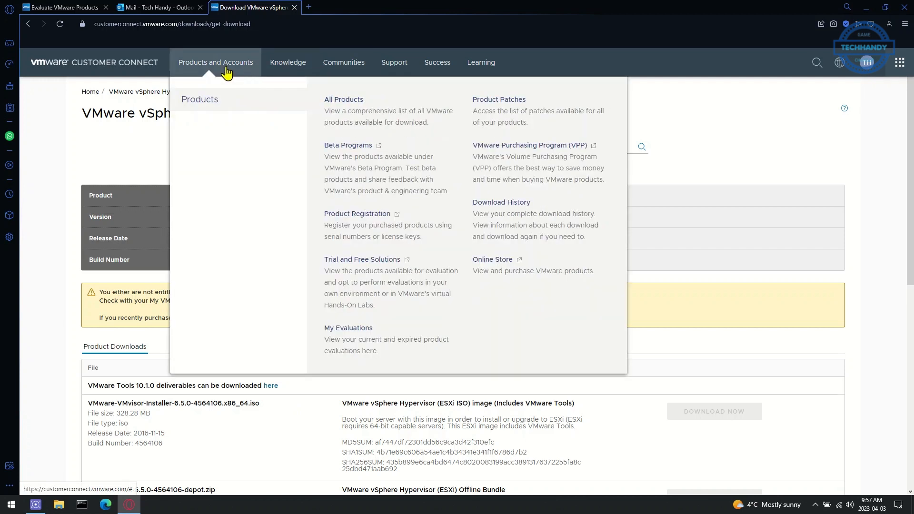
mouse_move(343, 103)
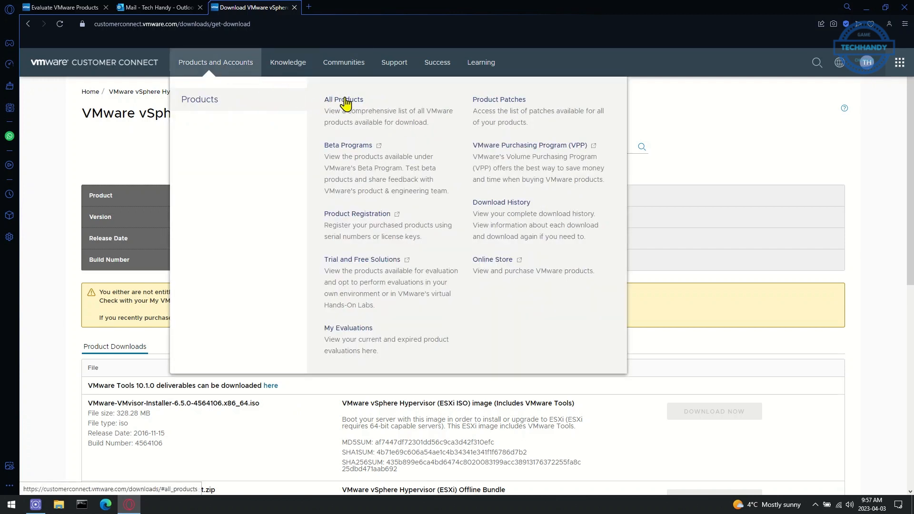
click(344, 99)
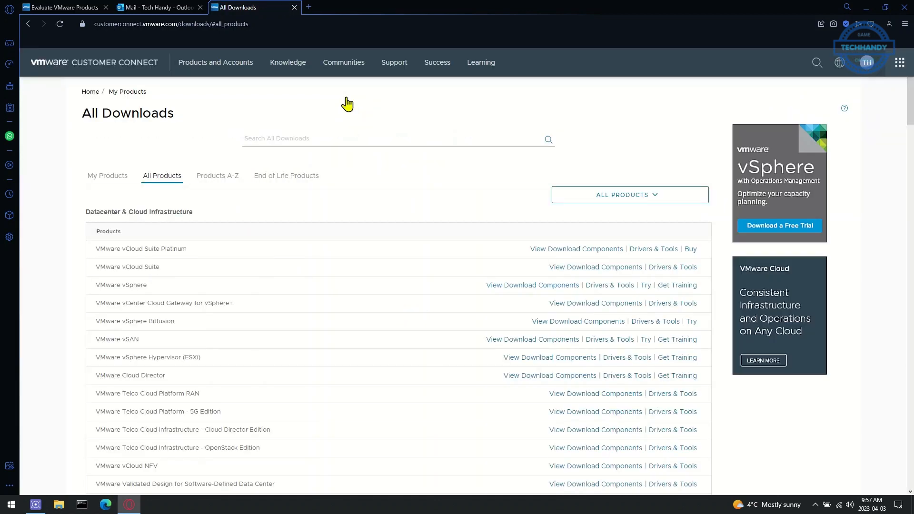
mouse_move(172, 279)
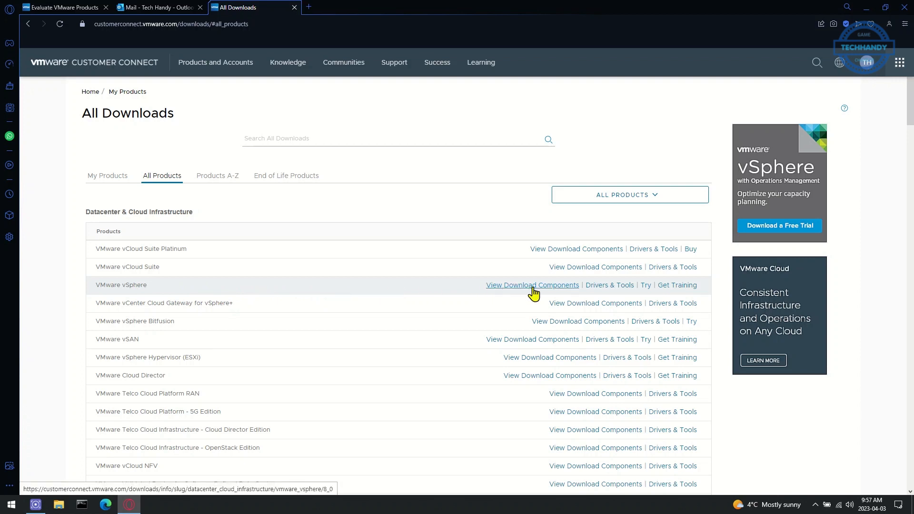
- View VMware vSphere download components and select version 6.5
click(532, 285)
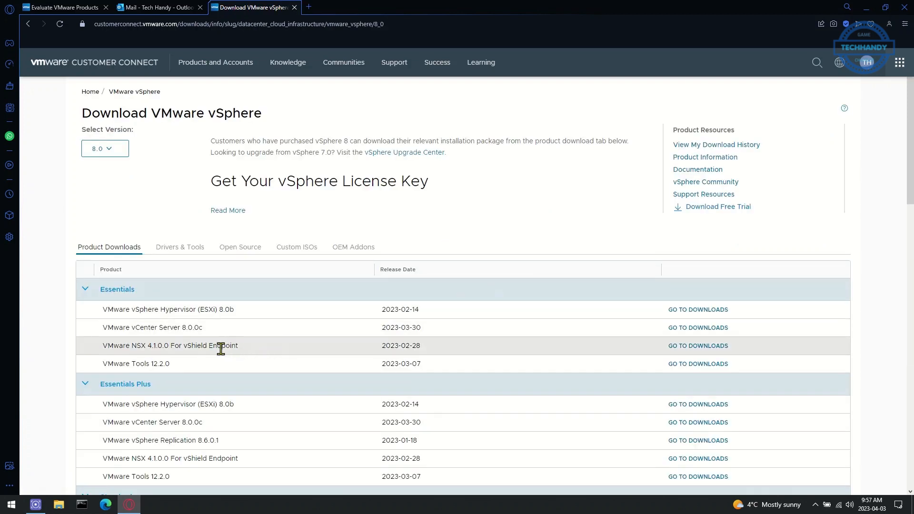
mouse_move(220, 348)
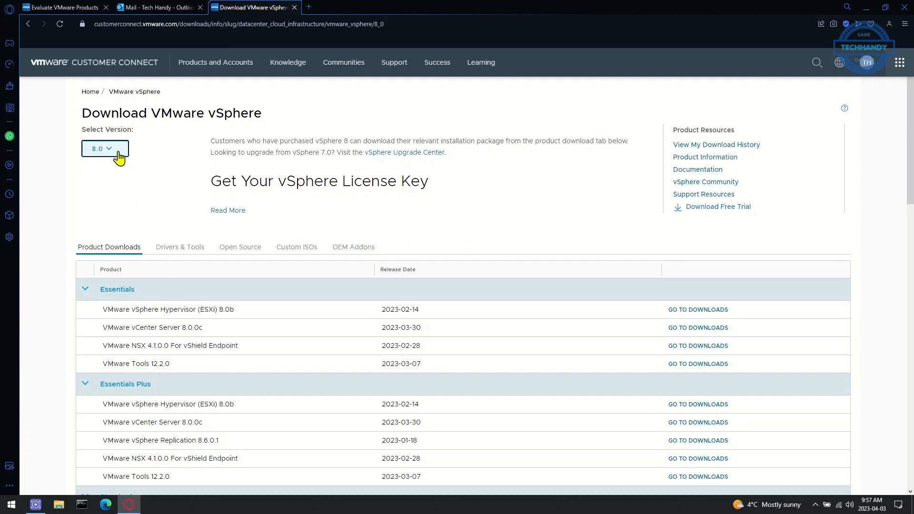
click(104, 149)
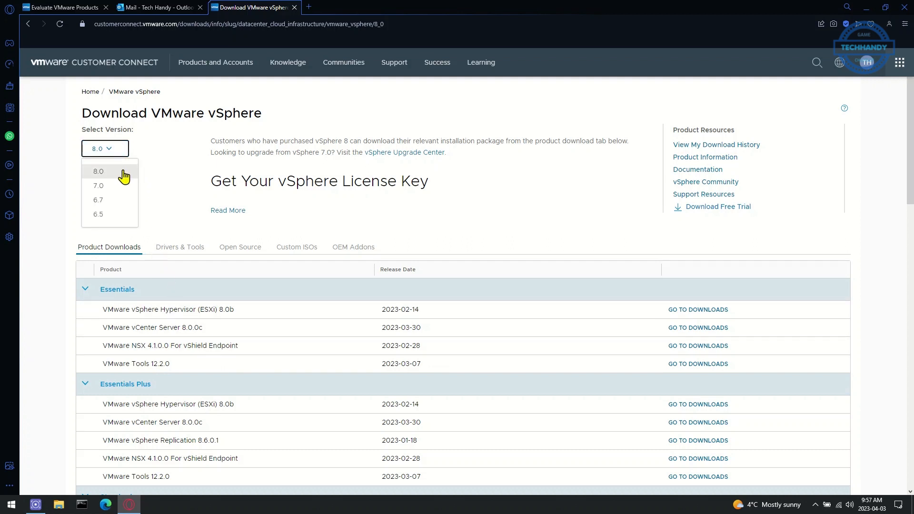
click(98, 215)
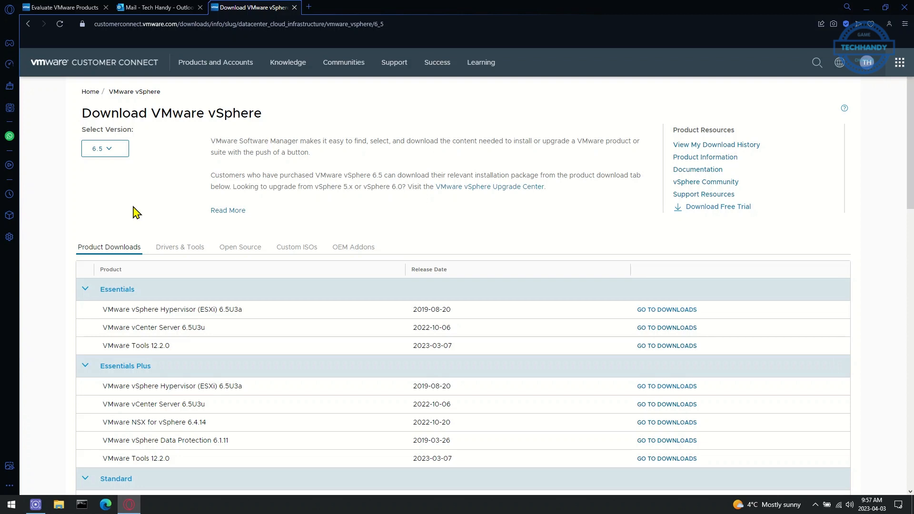
mouse_move(244, 328)
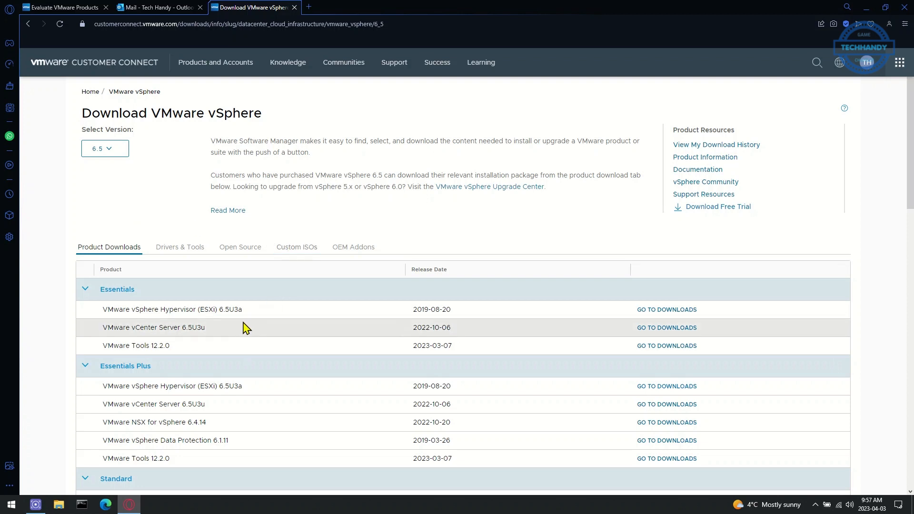
mouse_move(271, 327)
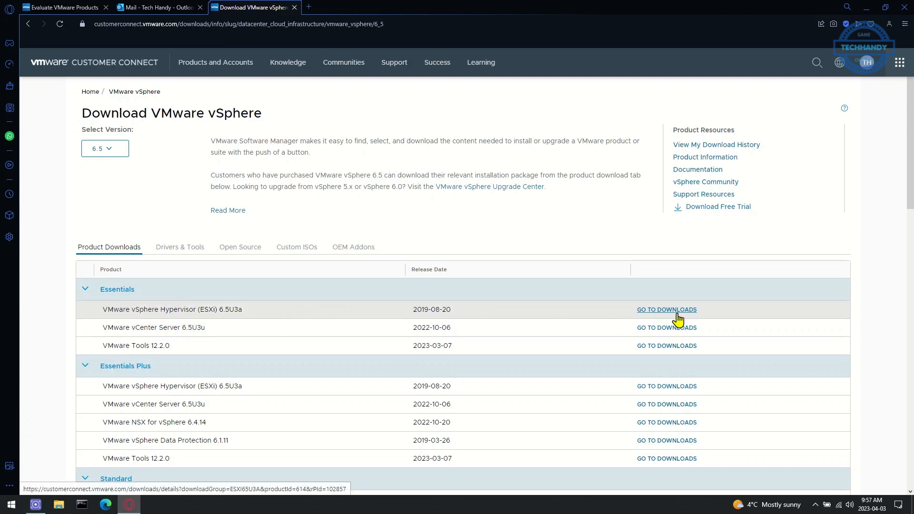
- Go to ESXi 6.5U3a downloads, expand OEM Customized Installer CDs under Custom ISOs, and choose the HPE Custom Image
click(666, 309)
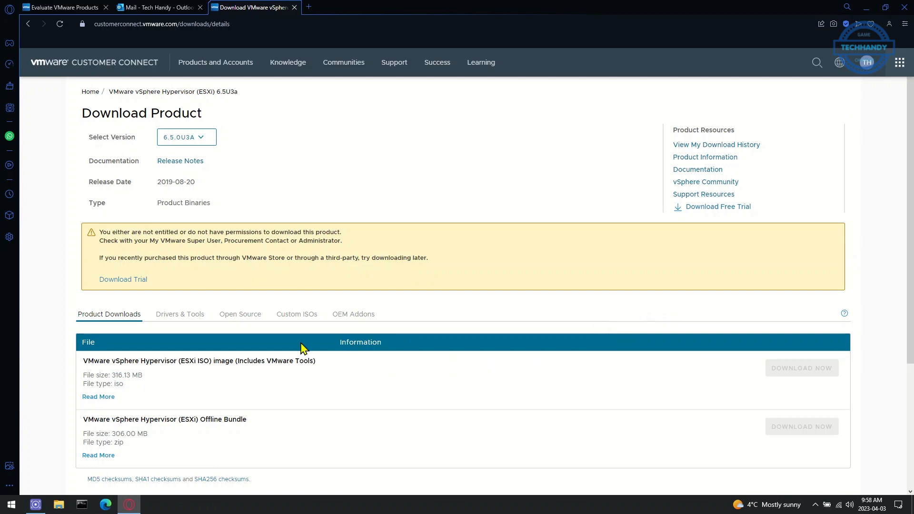
mouse_move(247, 296)
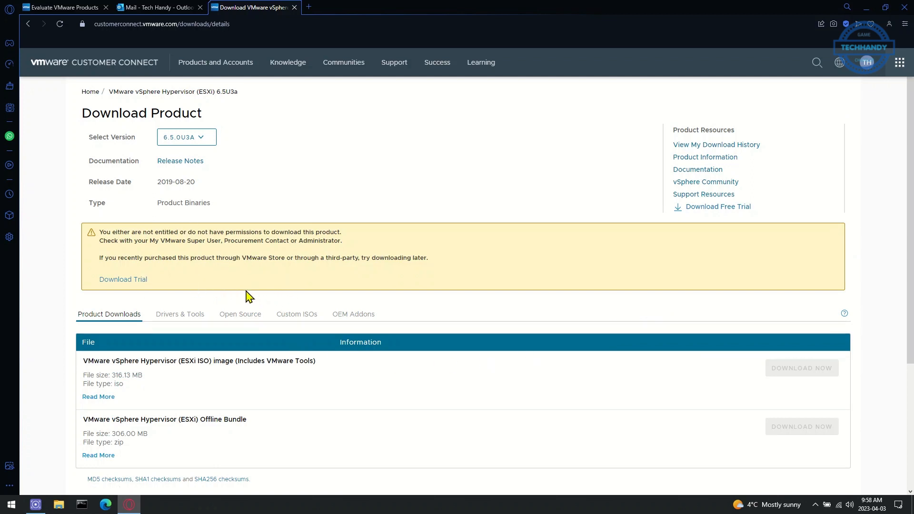
mouse_move(291, 299)
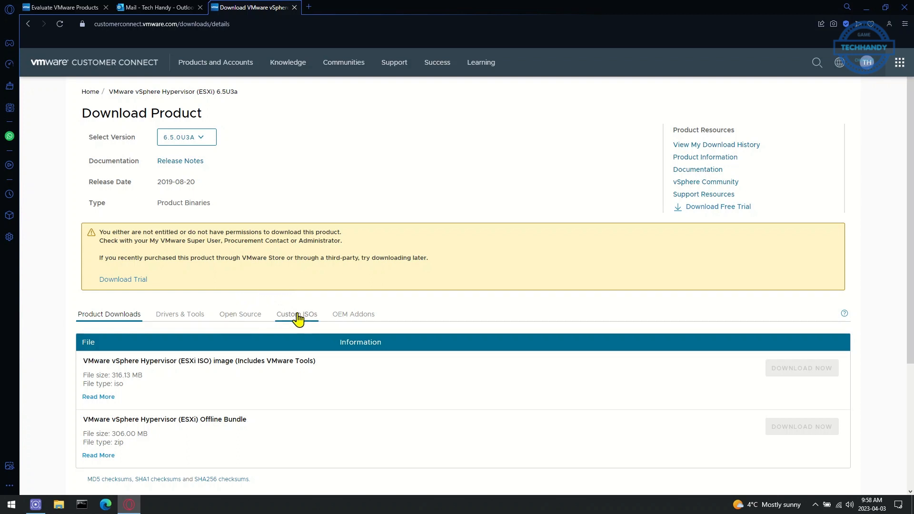
click(296, 313)
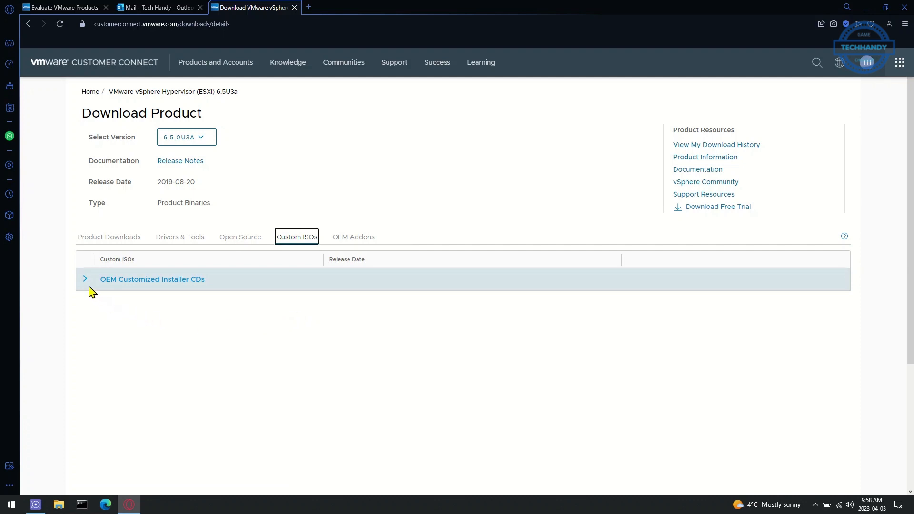
click(84, 279)
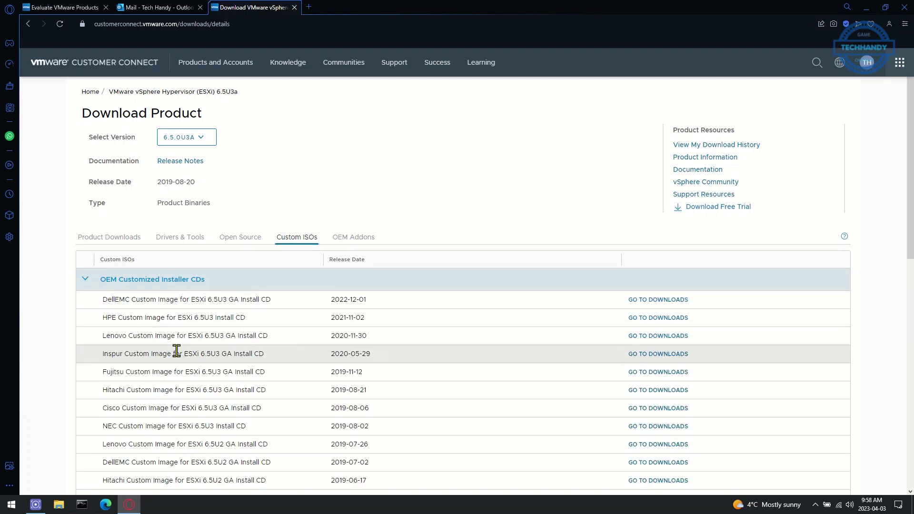
mouse_move(129, 321)
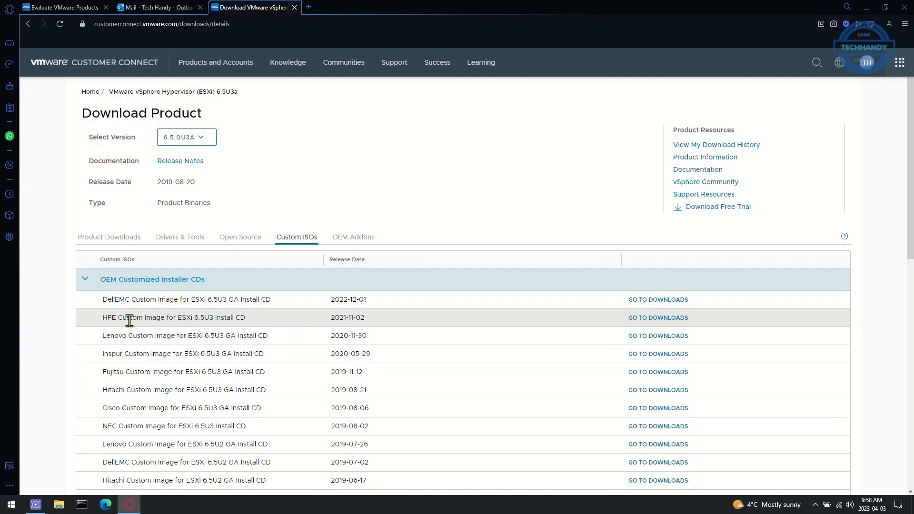
mouse_move(246, 404)
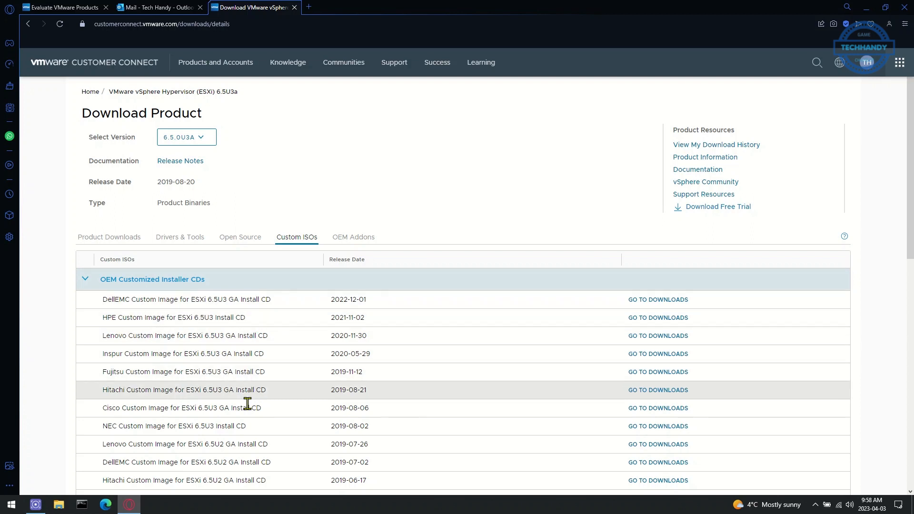
mouse_move(406, 323)
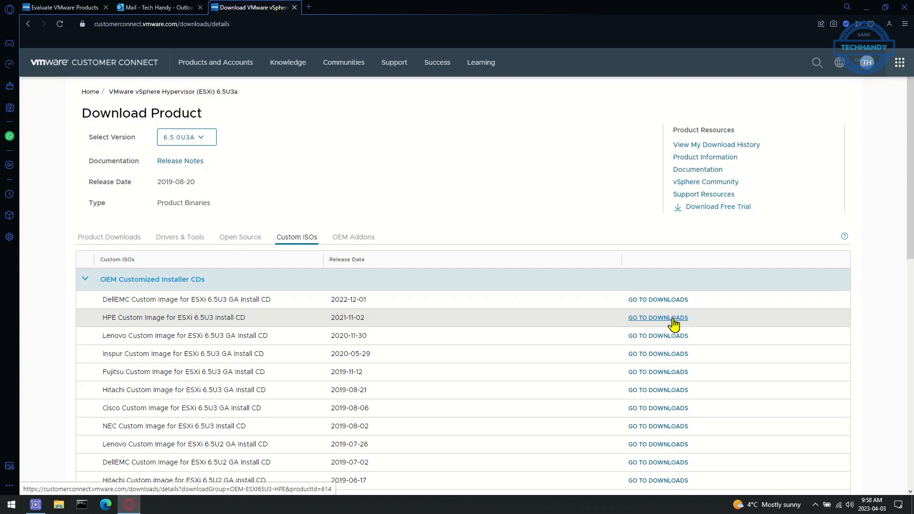
click(658, 318)
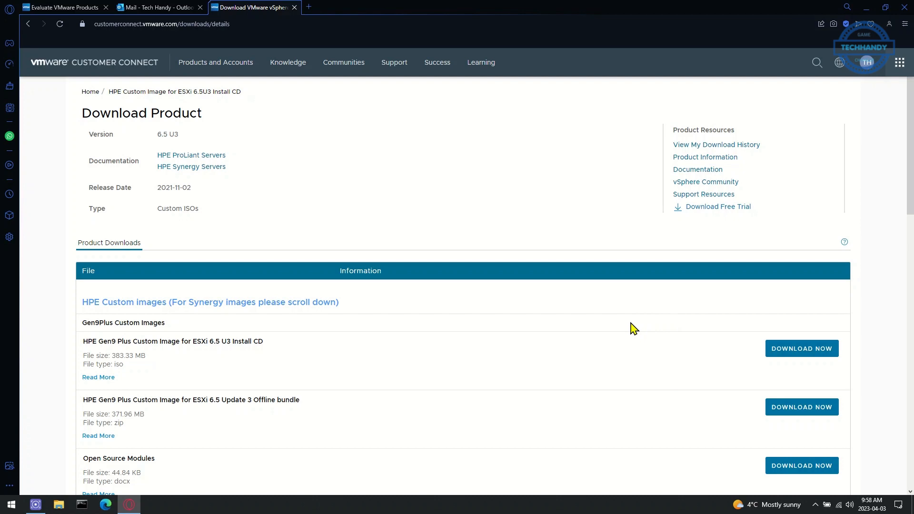
mouse_move(341, 362)
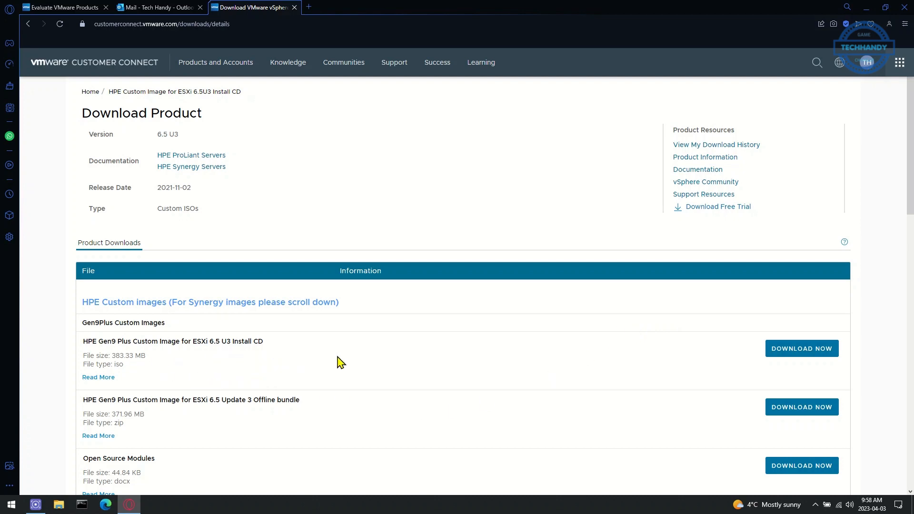
- Download the HPE PreGen9 Custom Image for ESXi 6.5 U3 Install CD ISO
scroll(down, 3)
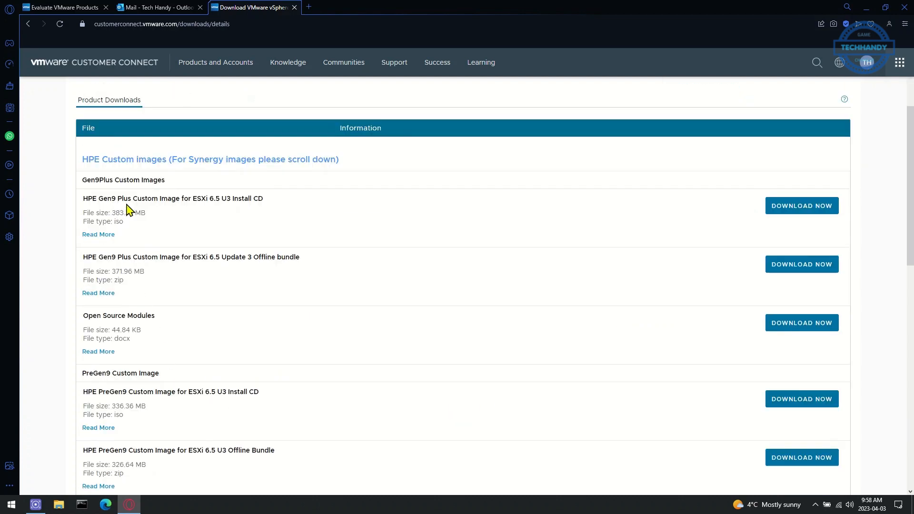
scroll(down, 3)
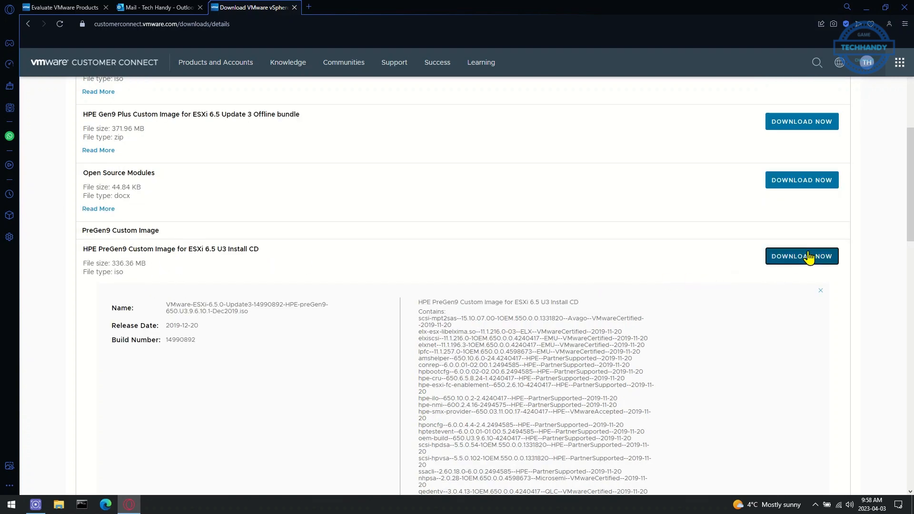
click(802, 257)
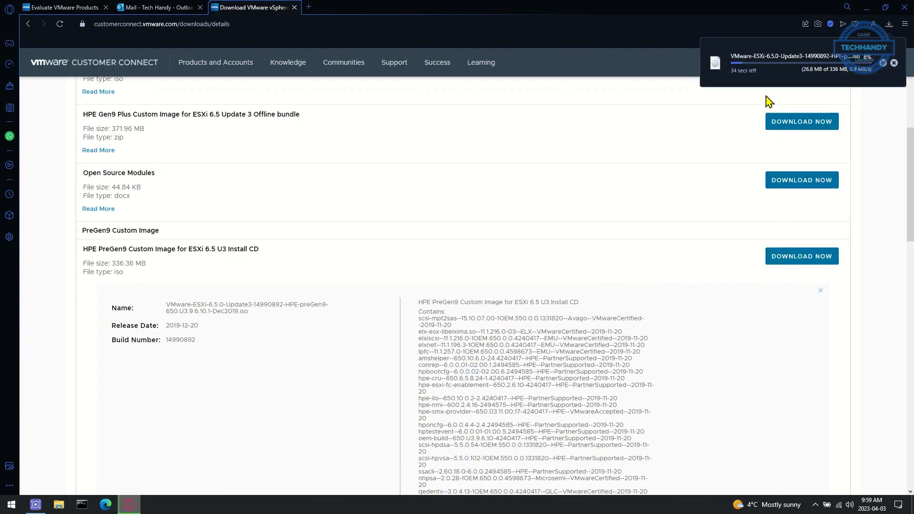
mouse_move(841, 79)
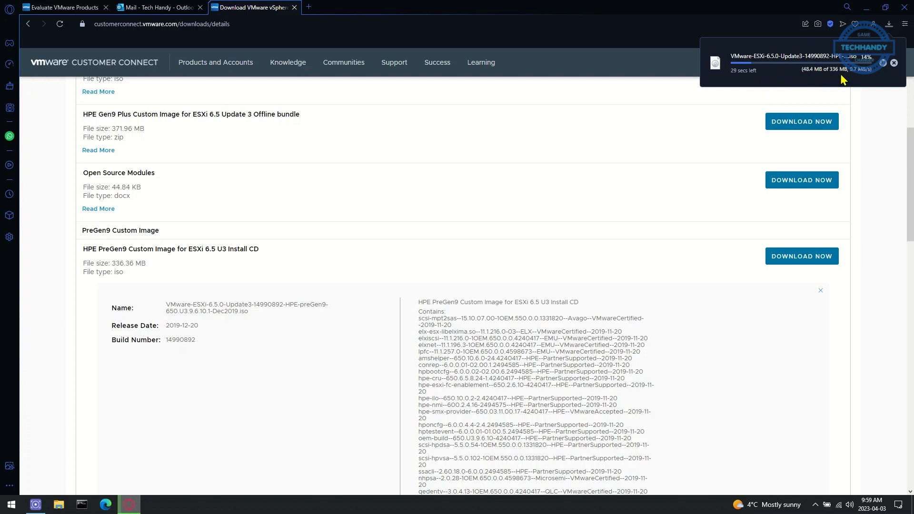